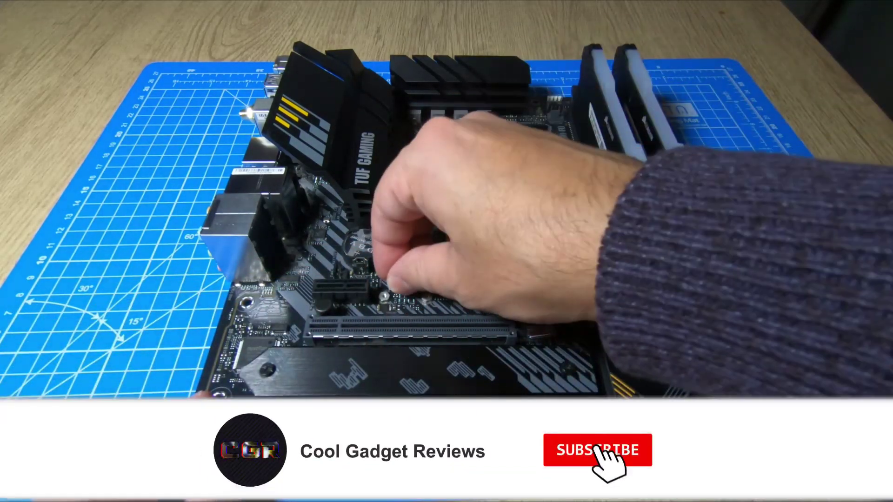
left_click(597, 450)
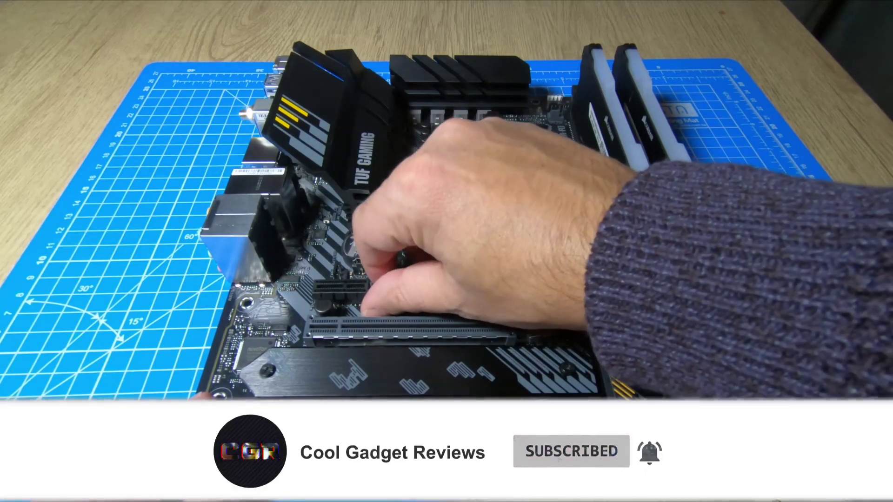